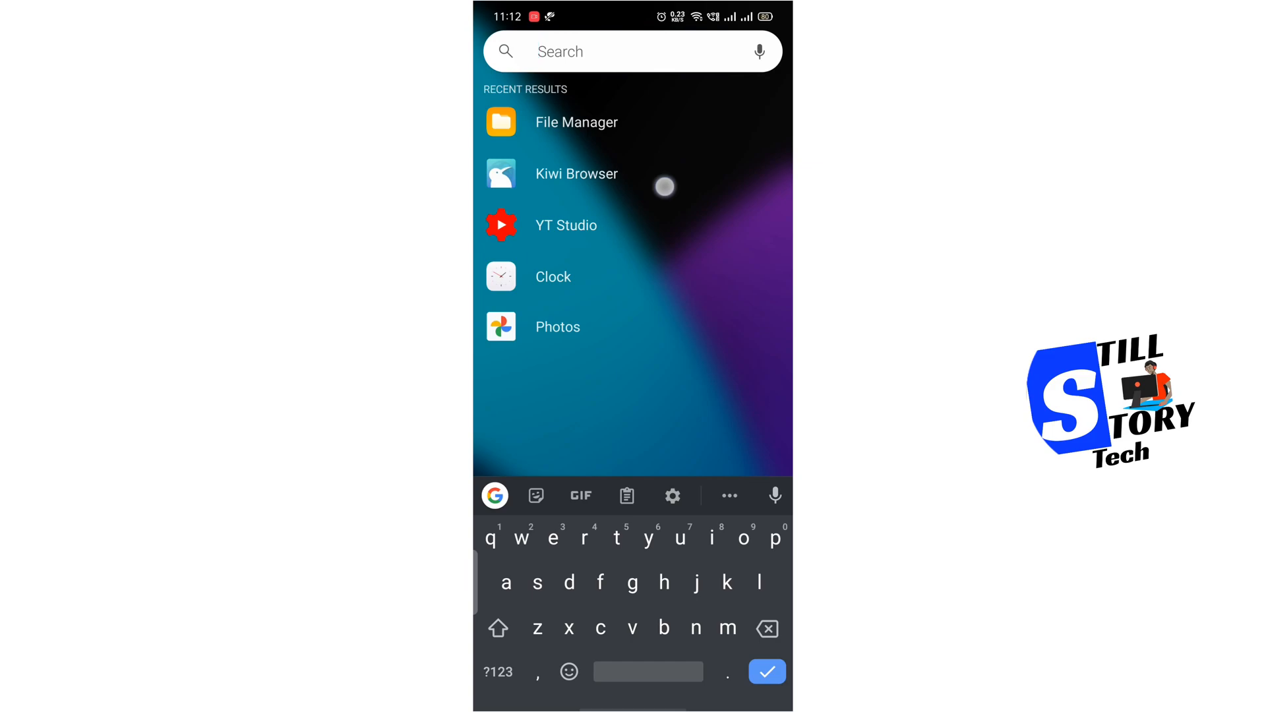
# - Launch Kiwi Browser from the app drawer search results
pyautogui.click(576, 174)
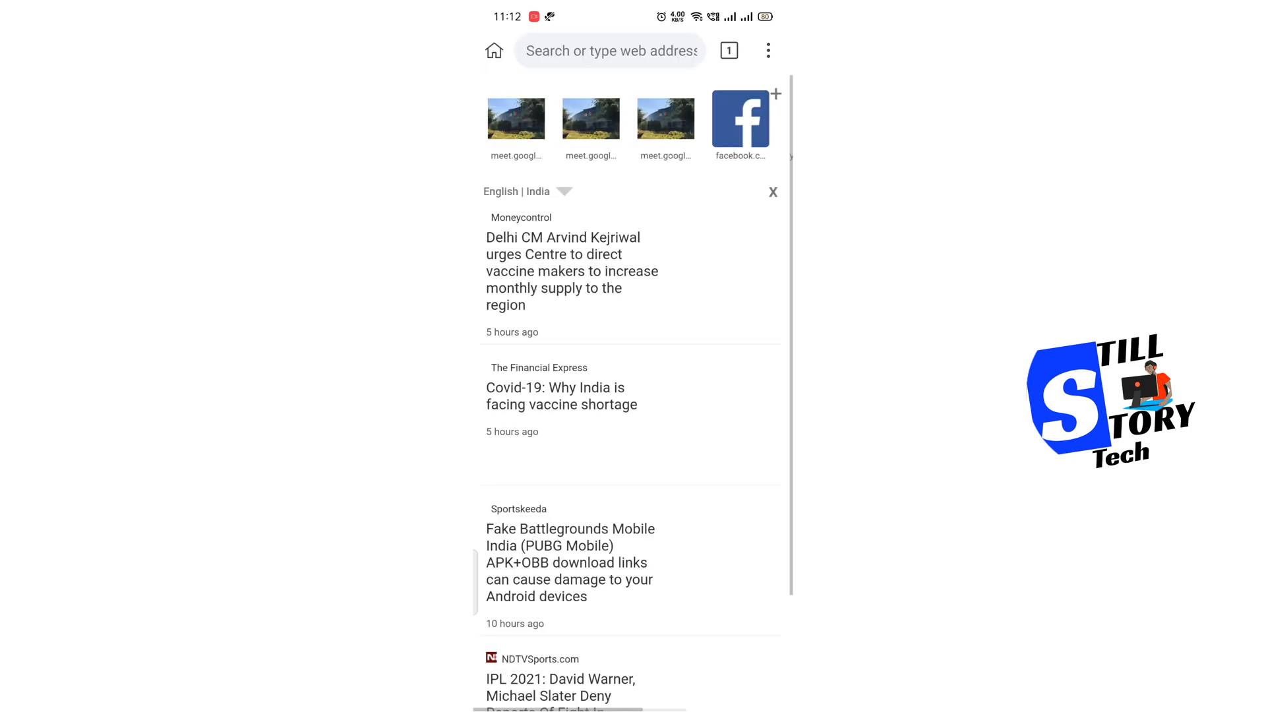
# - Search the web for 'google meet plus extension' from the address bar
pyautogui.click(609, 50)
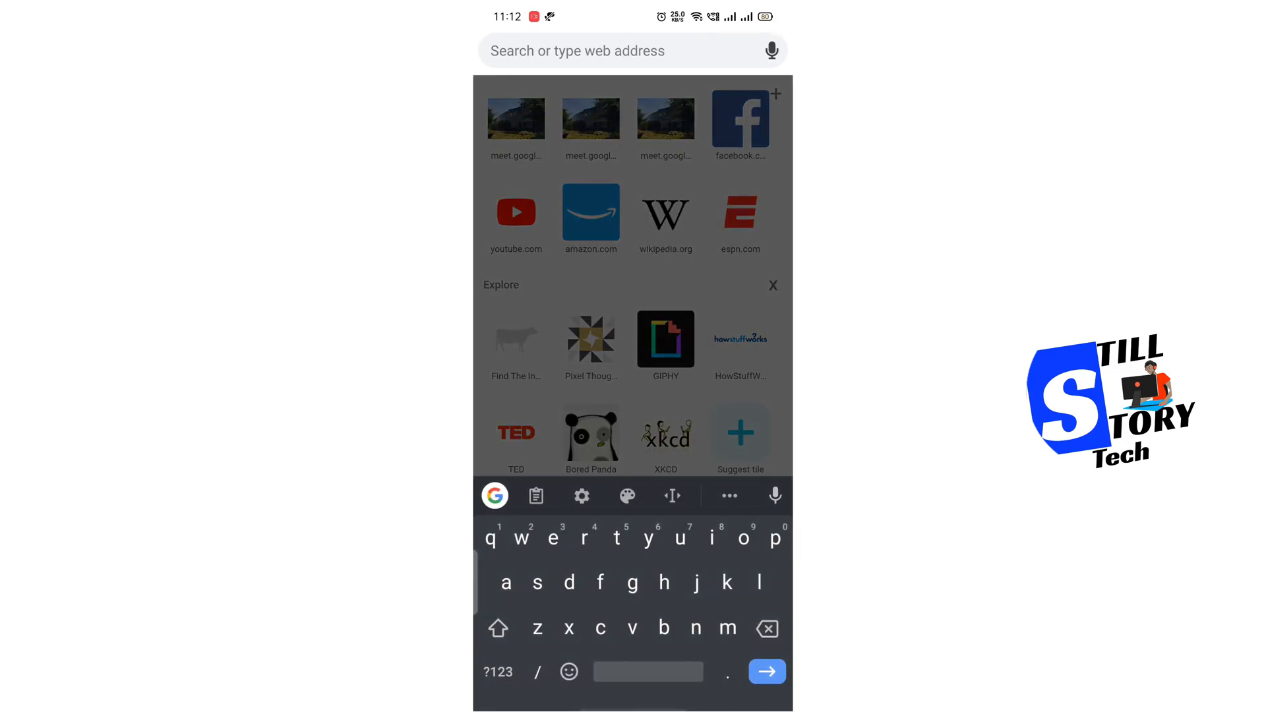
pyautogui.write('g')
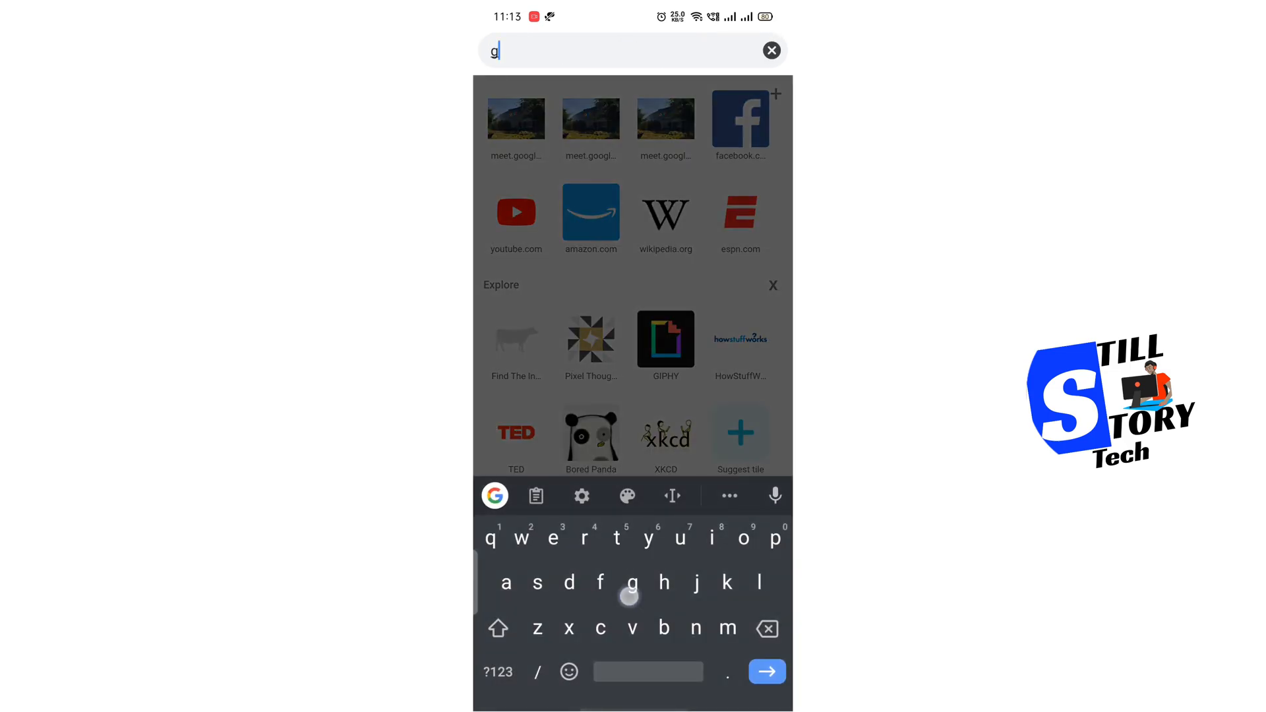
pyautogui.write('oogle')
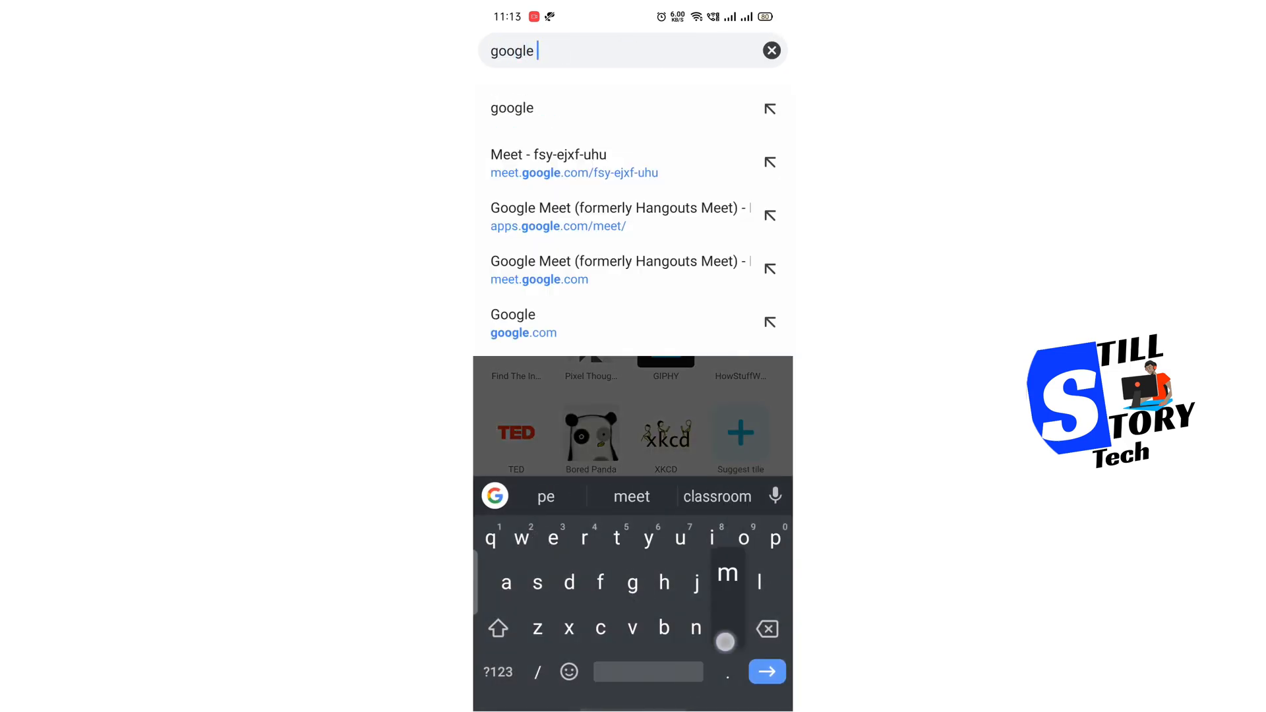
pyautogui.write('mee')
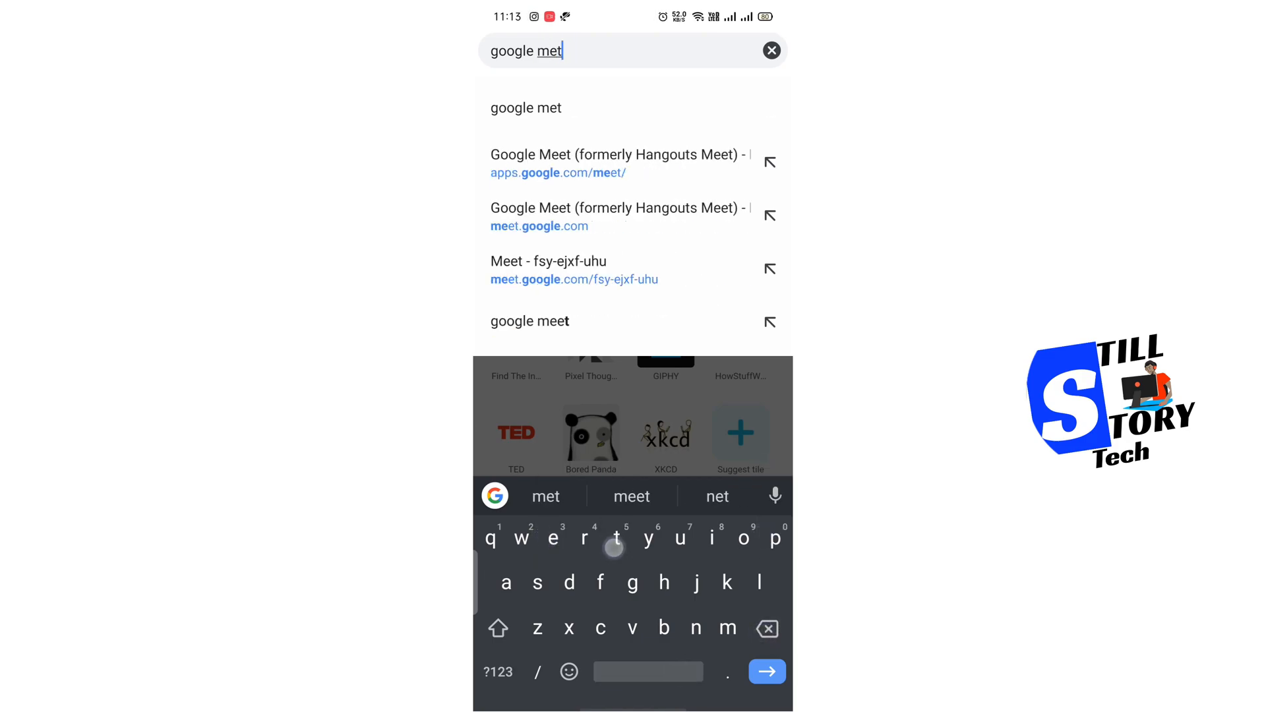
pyautogui.write('plue')
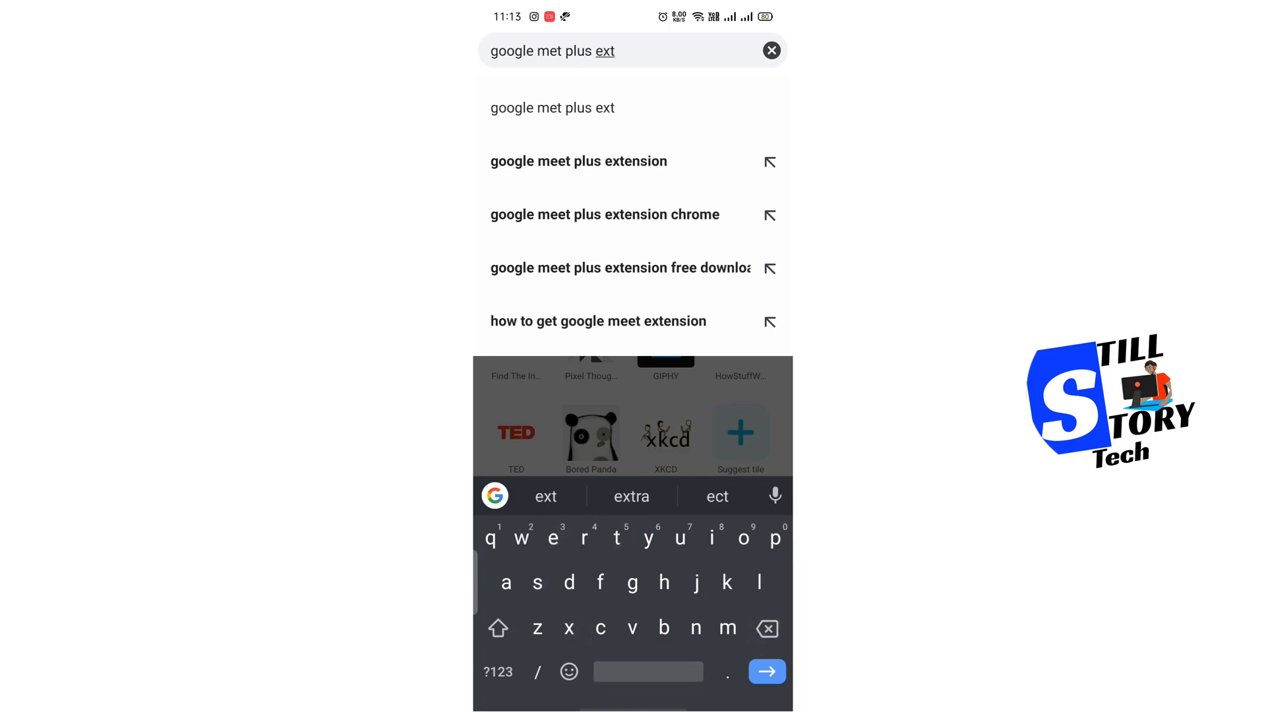
pyautogui.click(578, 161)
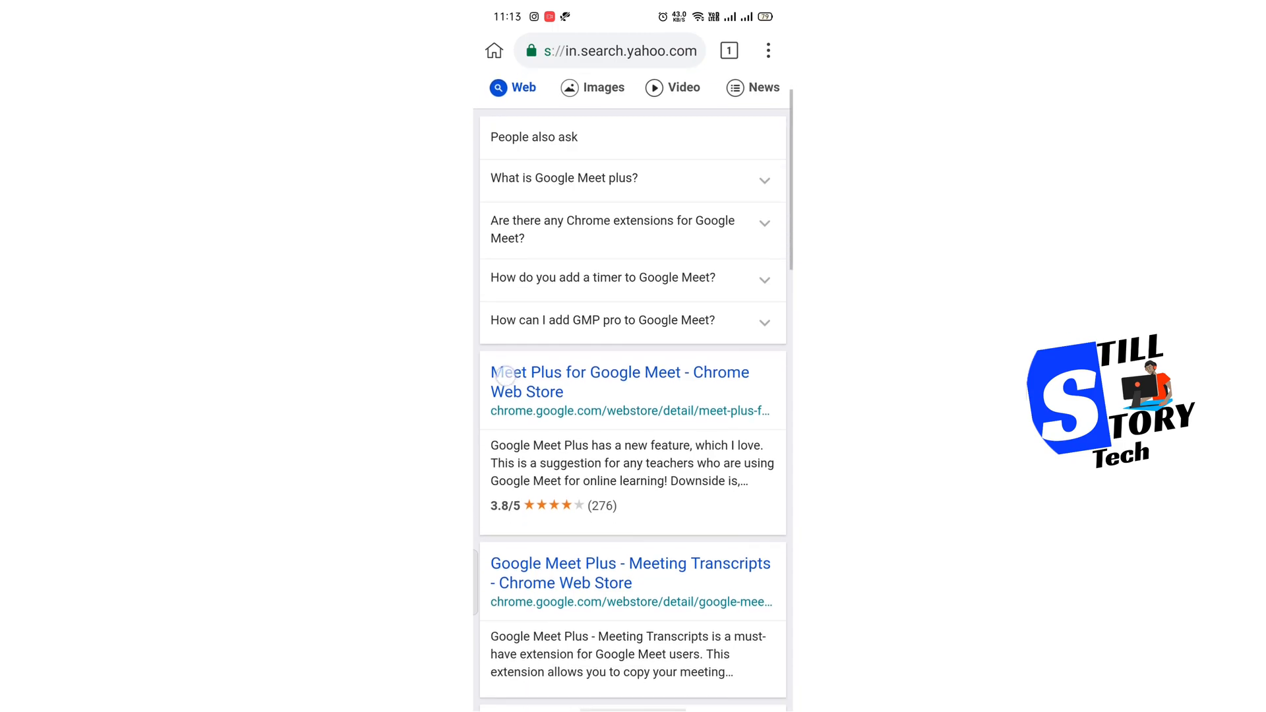
# - Install Meet Plus for Google Meet from its Chrome Web Store listing
pyautogui.click(619, 382)
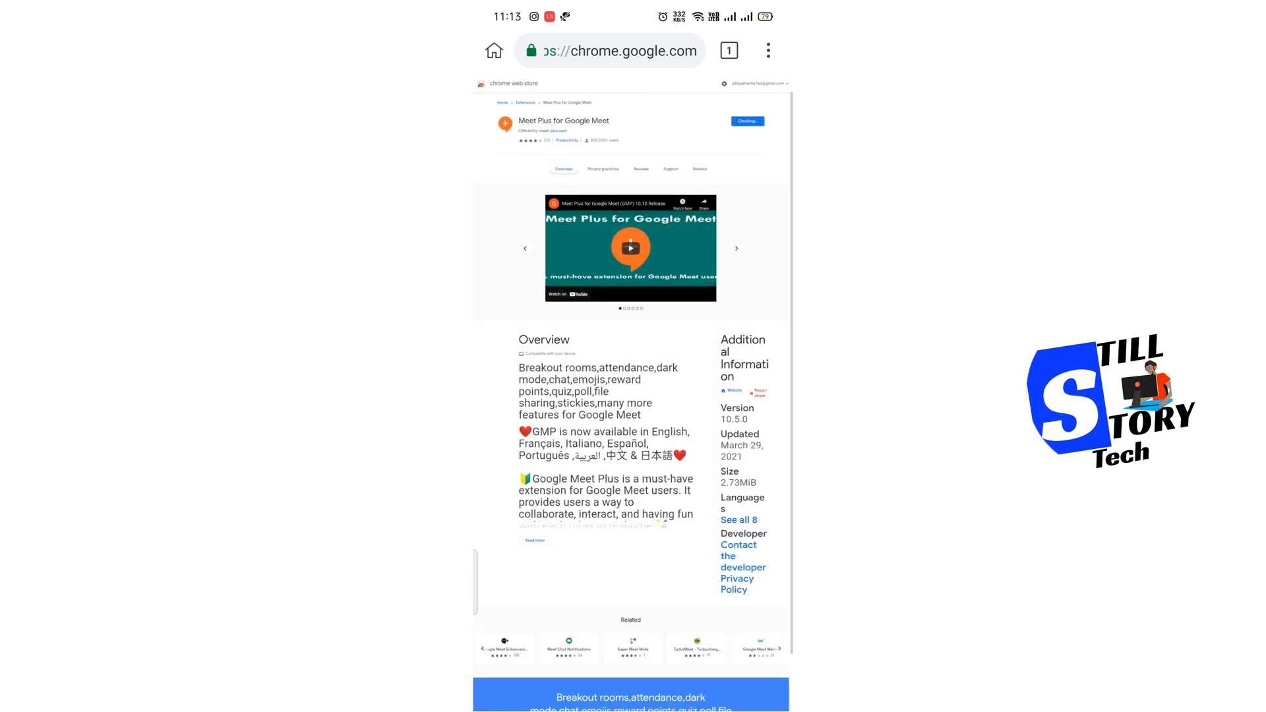
pyautogui.click(745, 120)
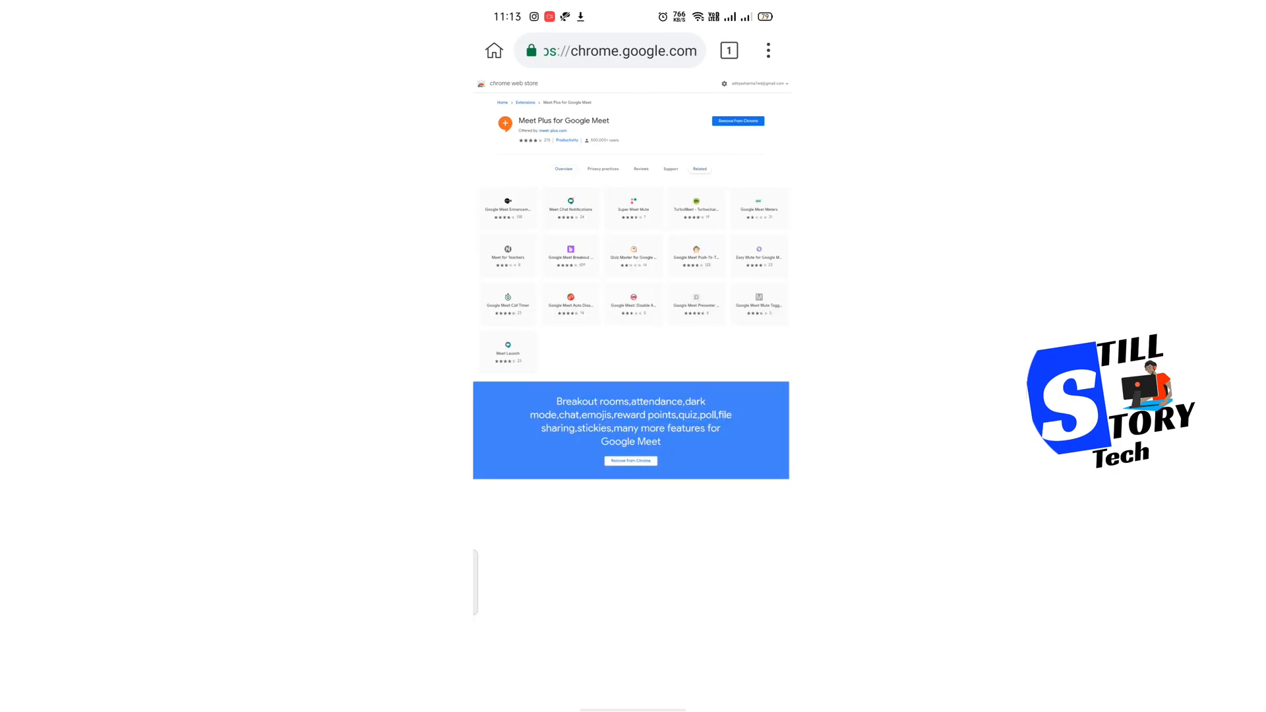
# - Open a new tab on the start page and switch it to Desktop site
pyautogui.click(768, 50)
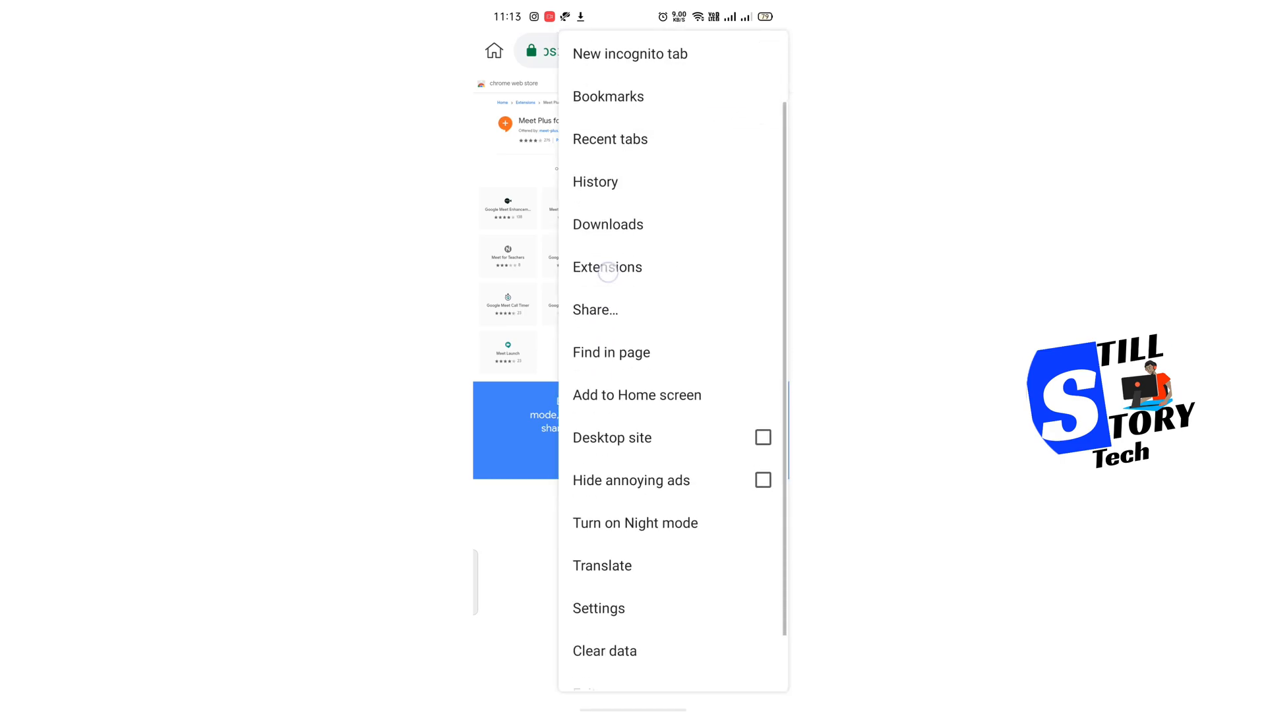
pyautogui.scroll(-3)
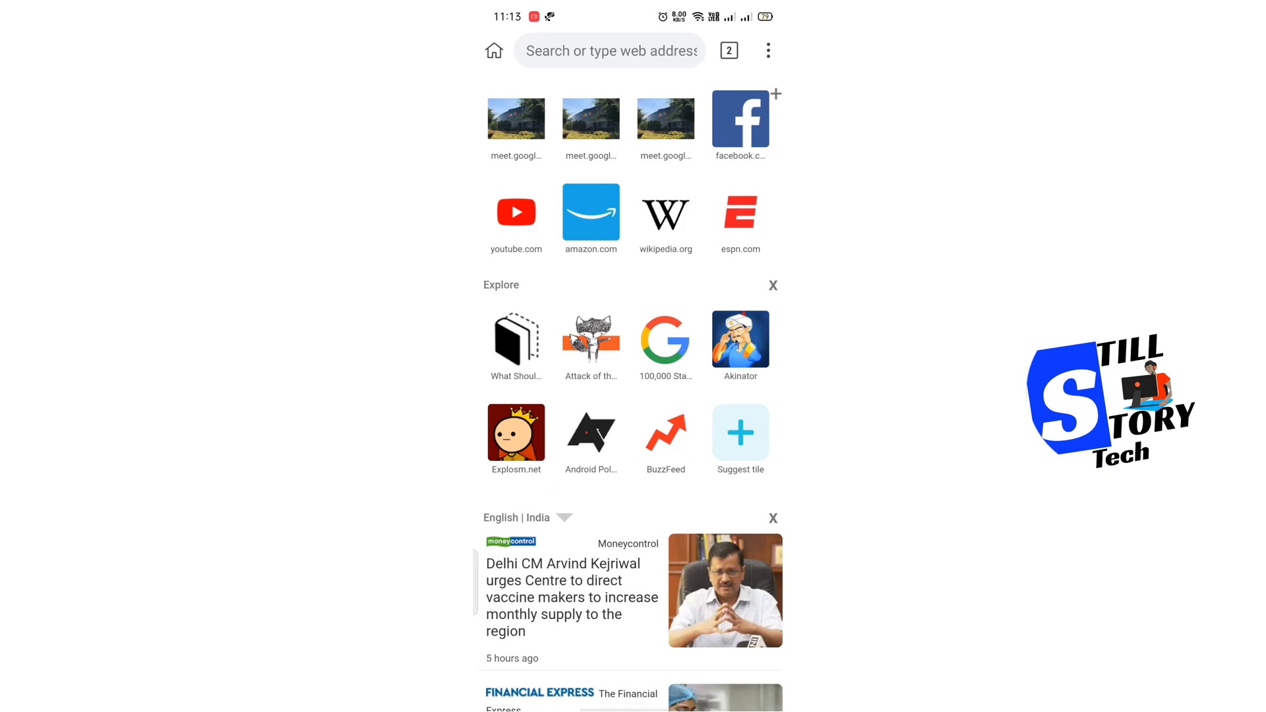
pyautogui.click(768, 50)
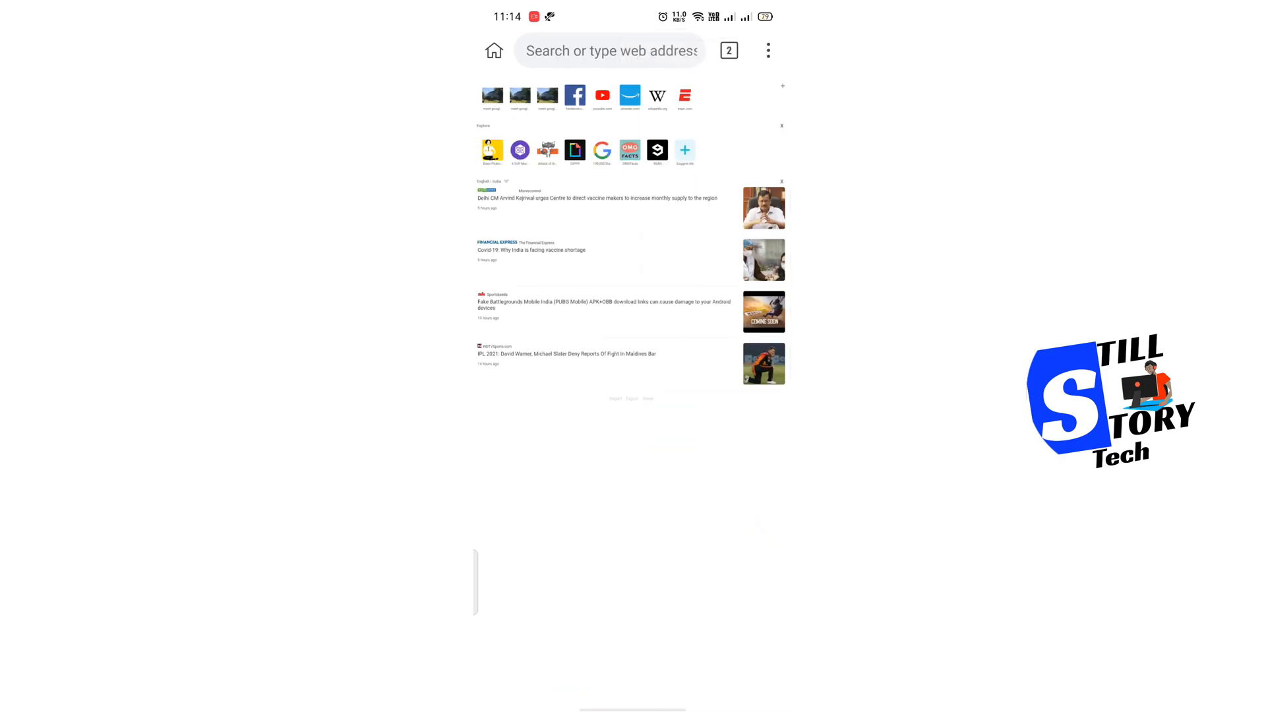
# - Go to meet.google.com and start a new meeting to its pre-join screen
pyautogui.click(606, 50)
pyautogui.write('mee')
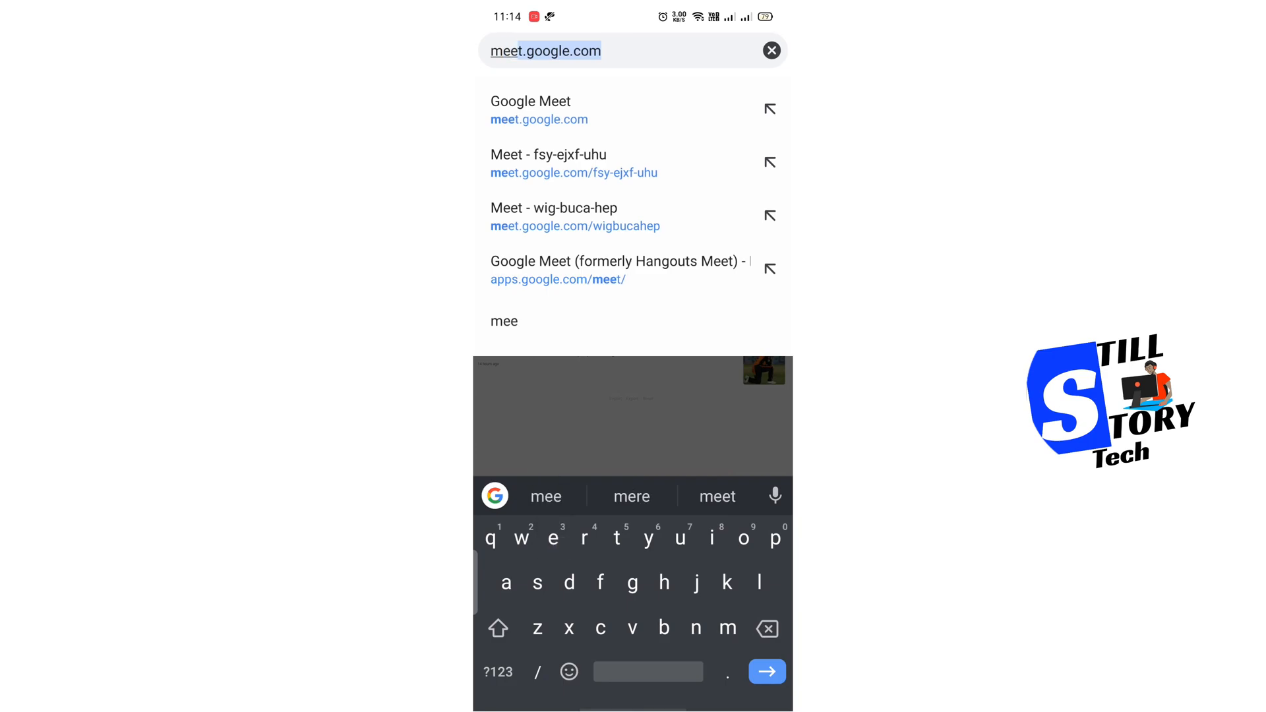
pyautogui.click(538, 109)
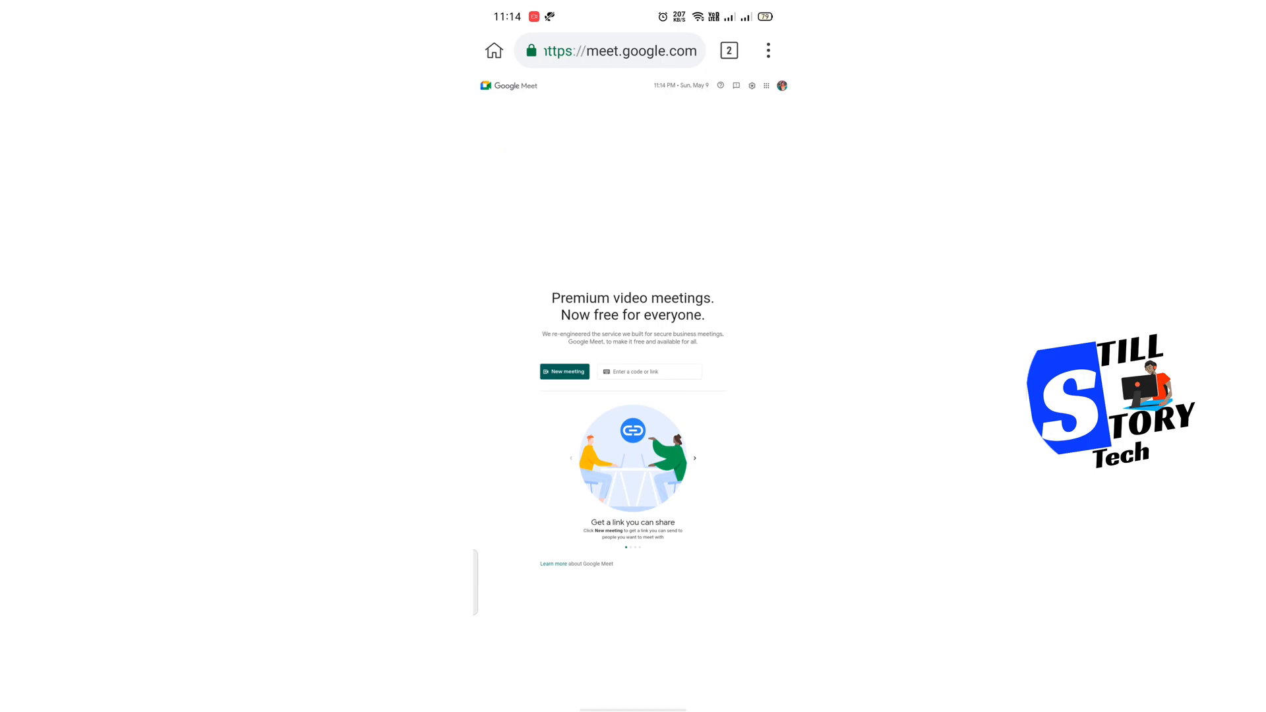
pyautogui.click(564, 372)
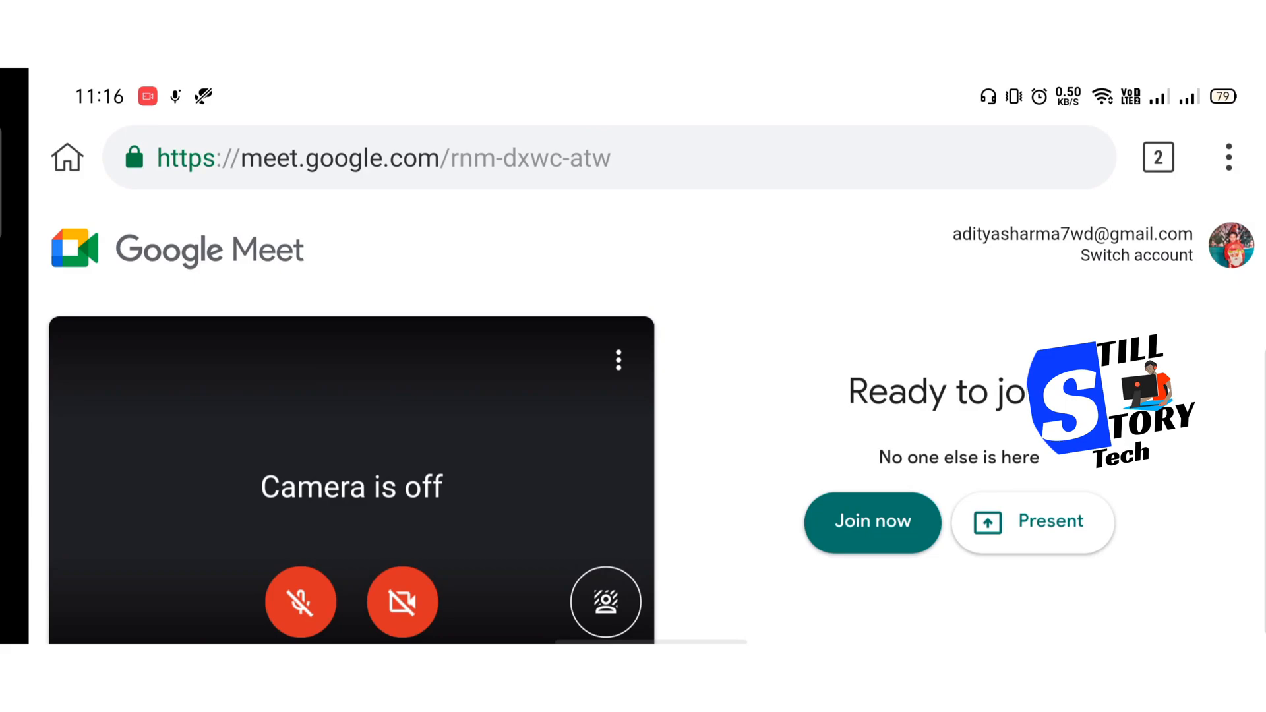
# - Join the call and show Meet Plus's emoji reaction panel
pyautogui.click(872, 522)
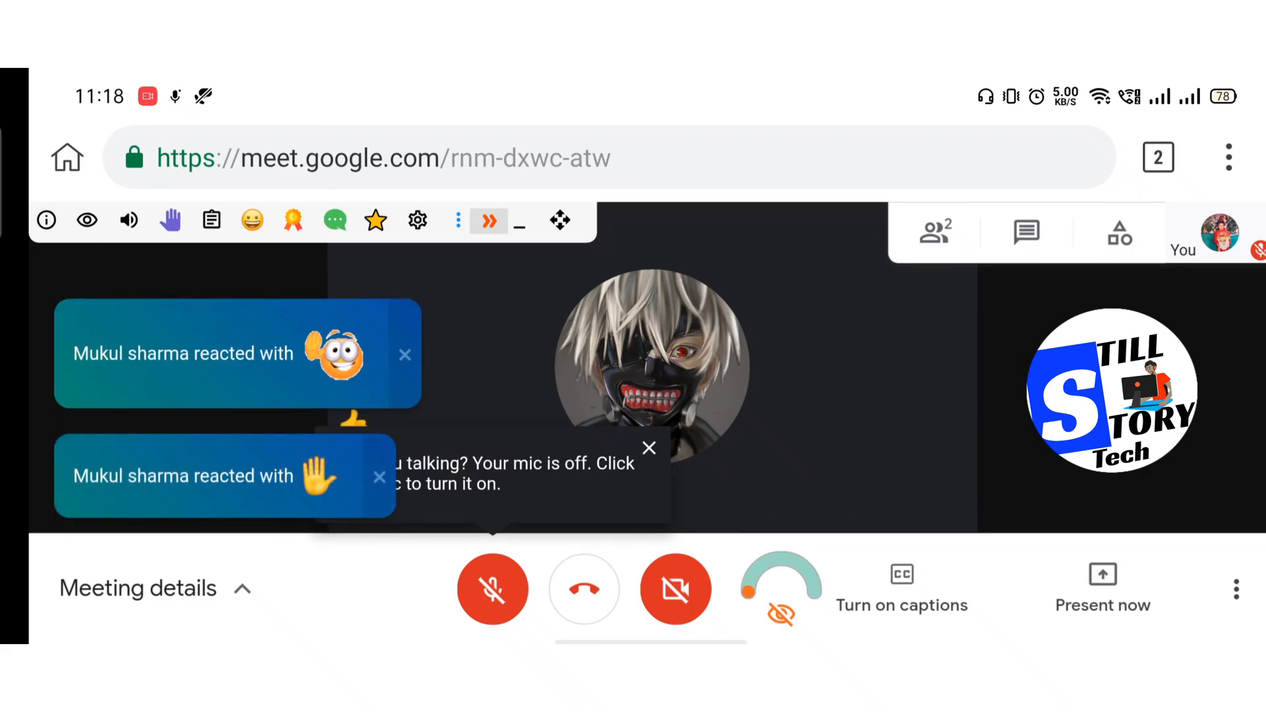
pyautogui.click(252, 220)
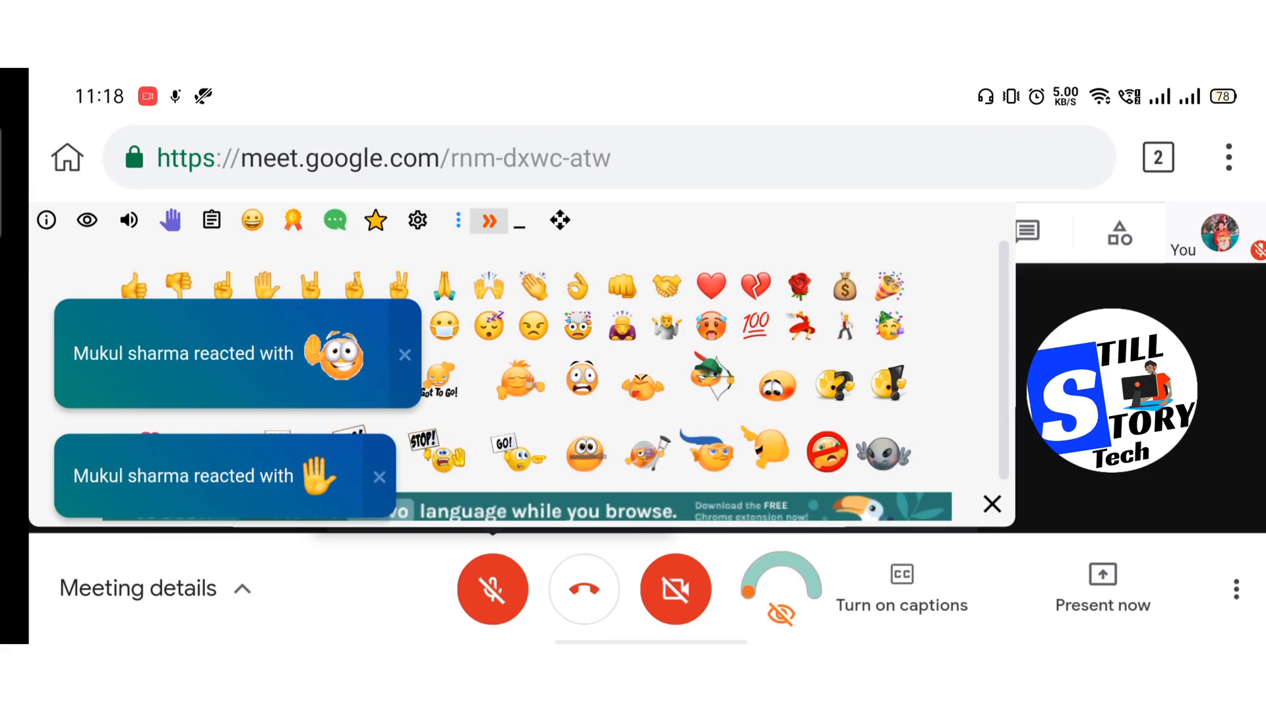